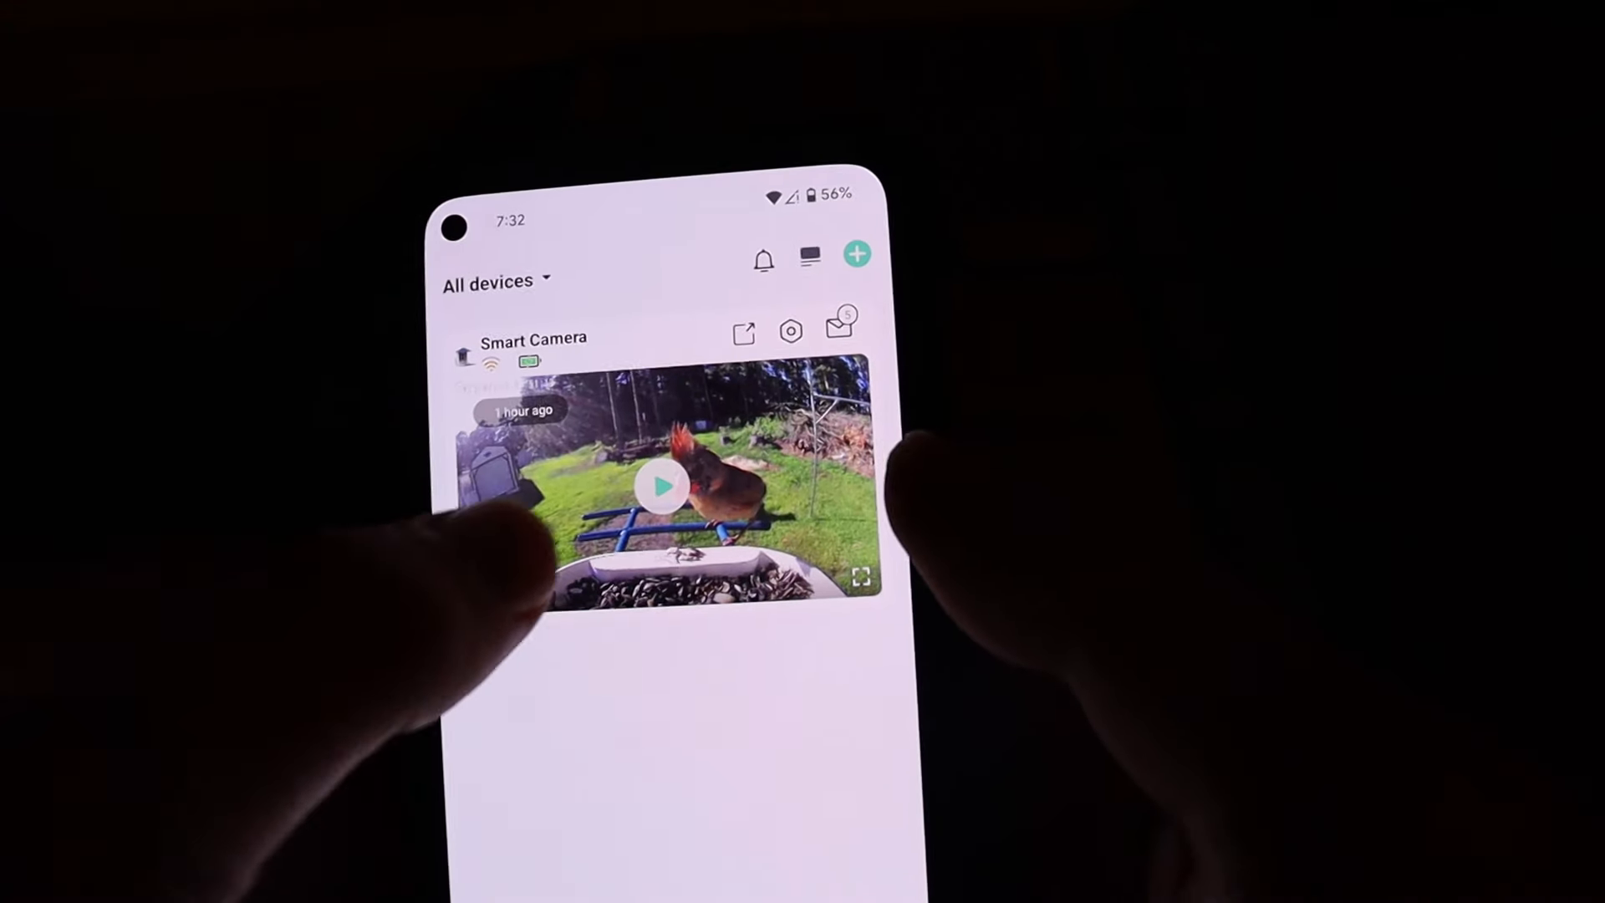
# Open the Smart Camera preview card to view its June 21 cloud event list.
pyautogui.click(663, 484)
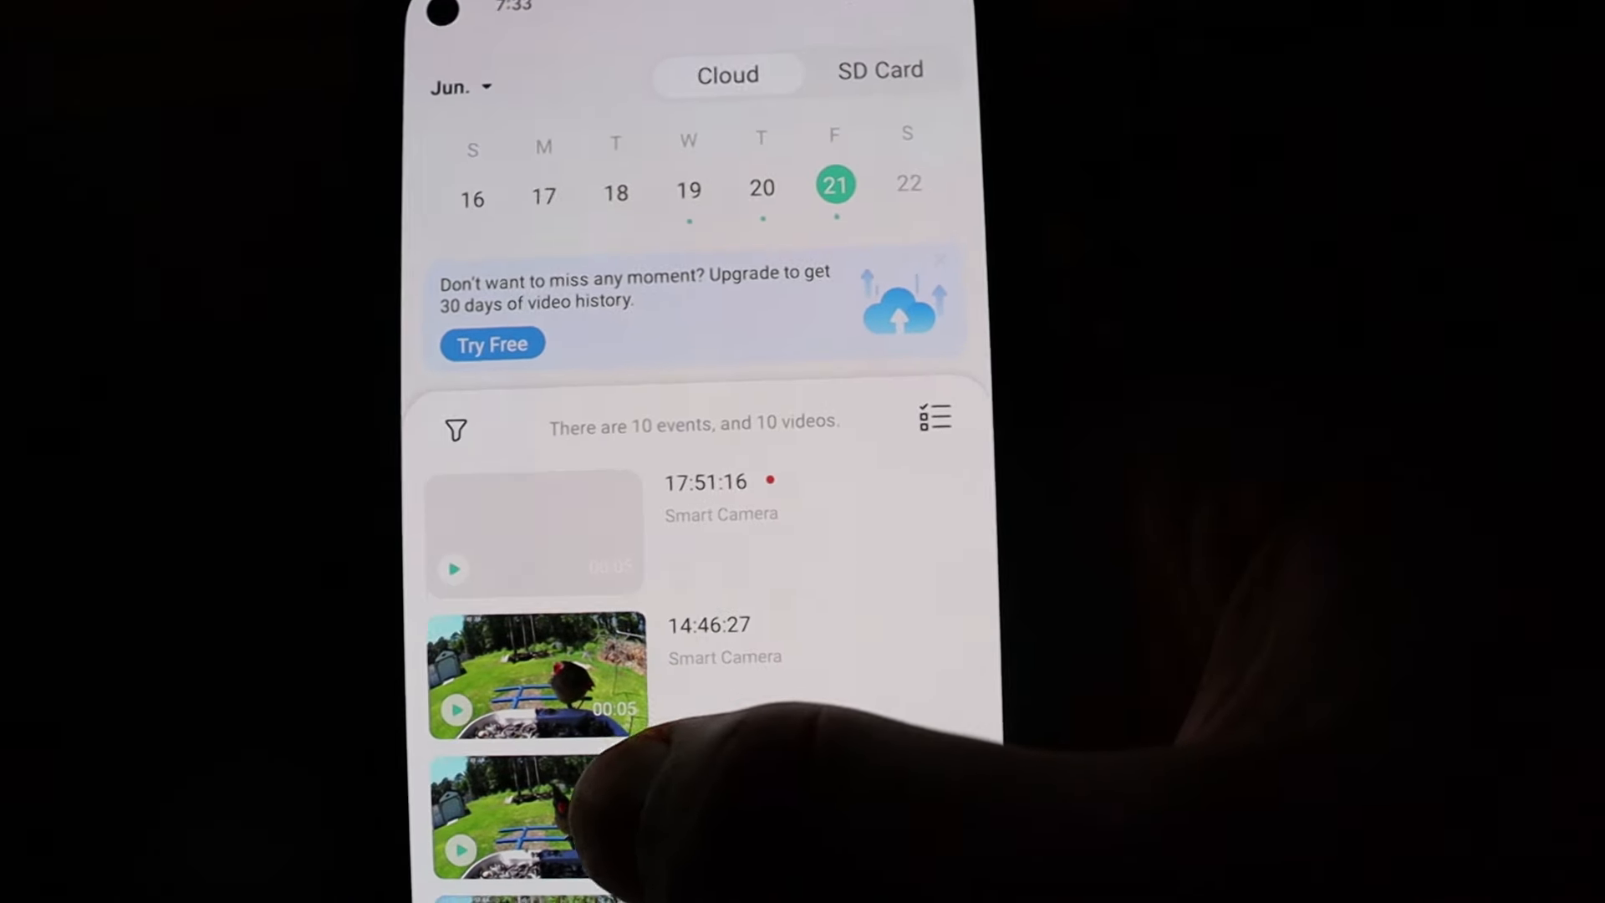
# Preview the 17:51:16 cardinal clip, then return to the event list.
pyautogui.click(533, 533)
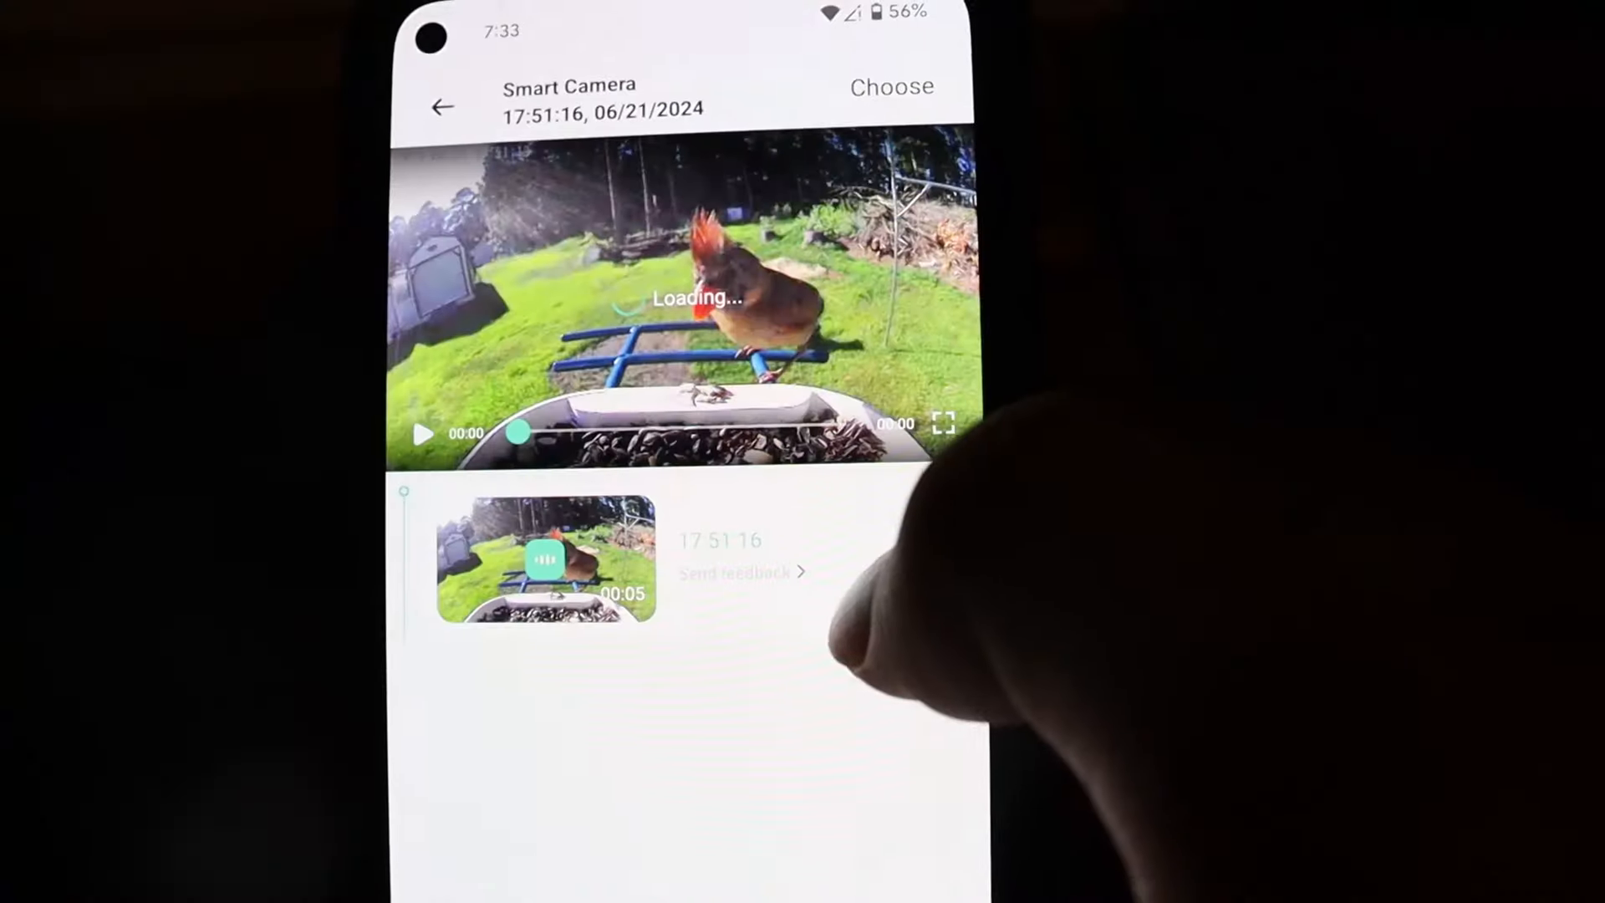
pyautogui.click(423, 433)
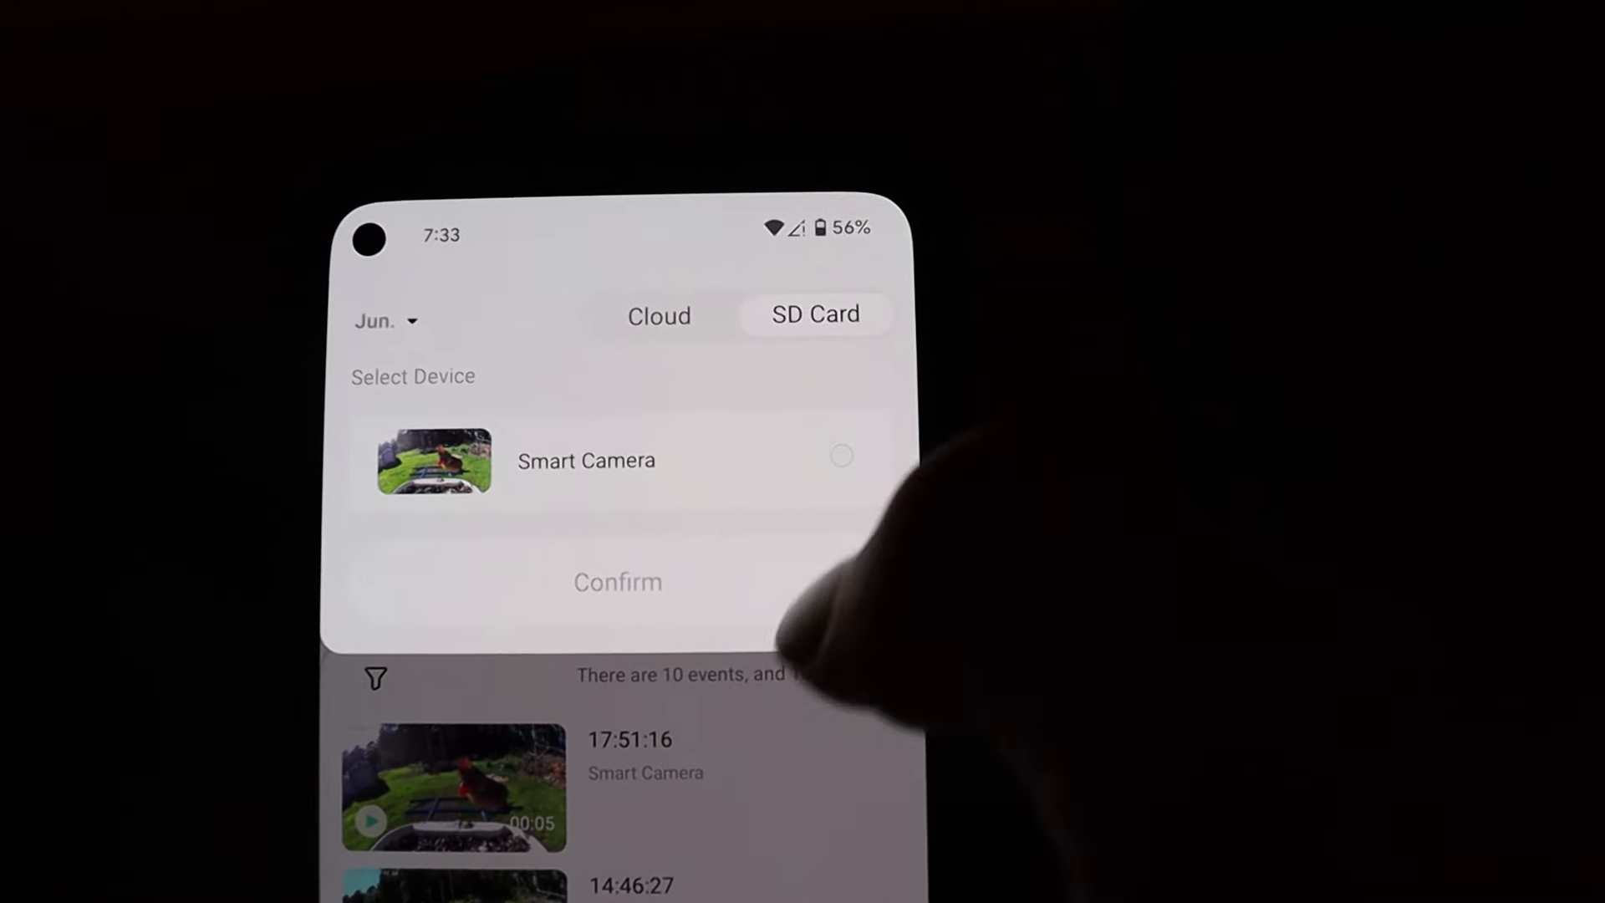
# Choose Smart Camera as SD card source, pick June 21, and play the timeline.
pyautogui.click(616, 582)
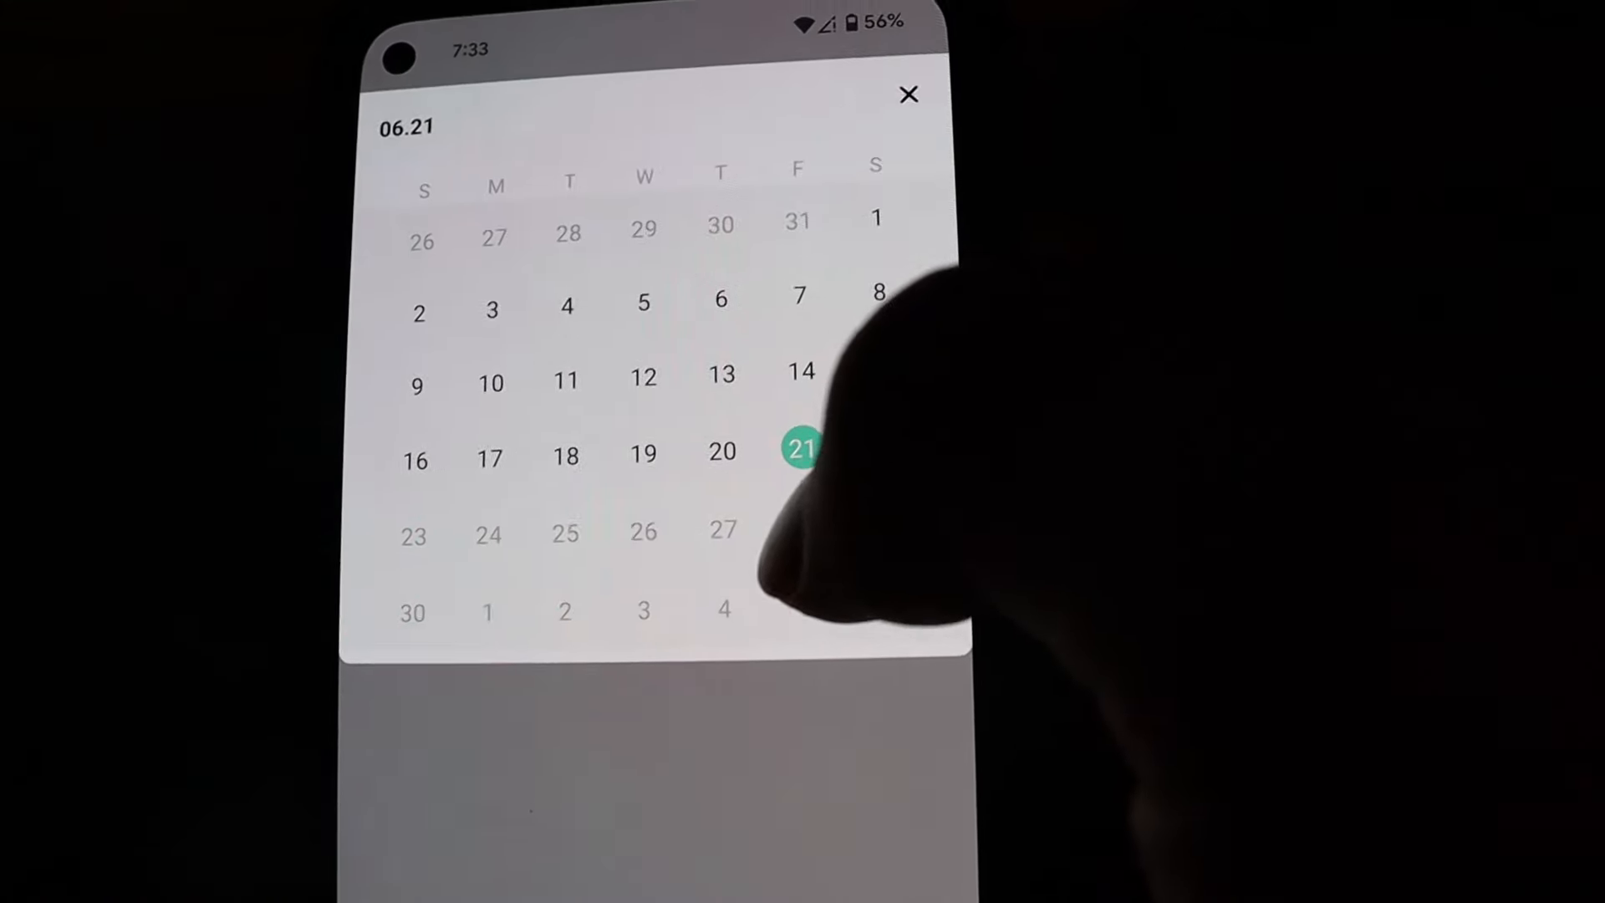
pyautogui.click(799, 450)
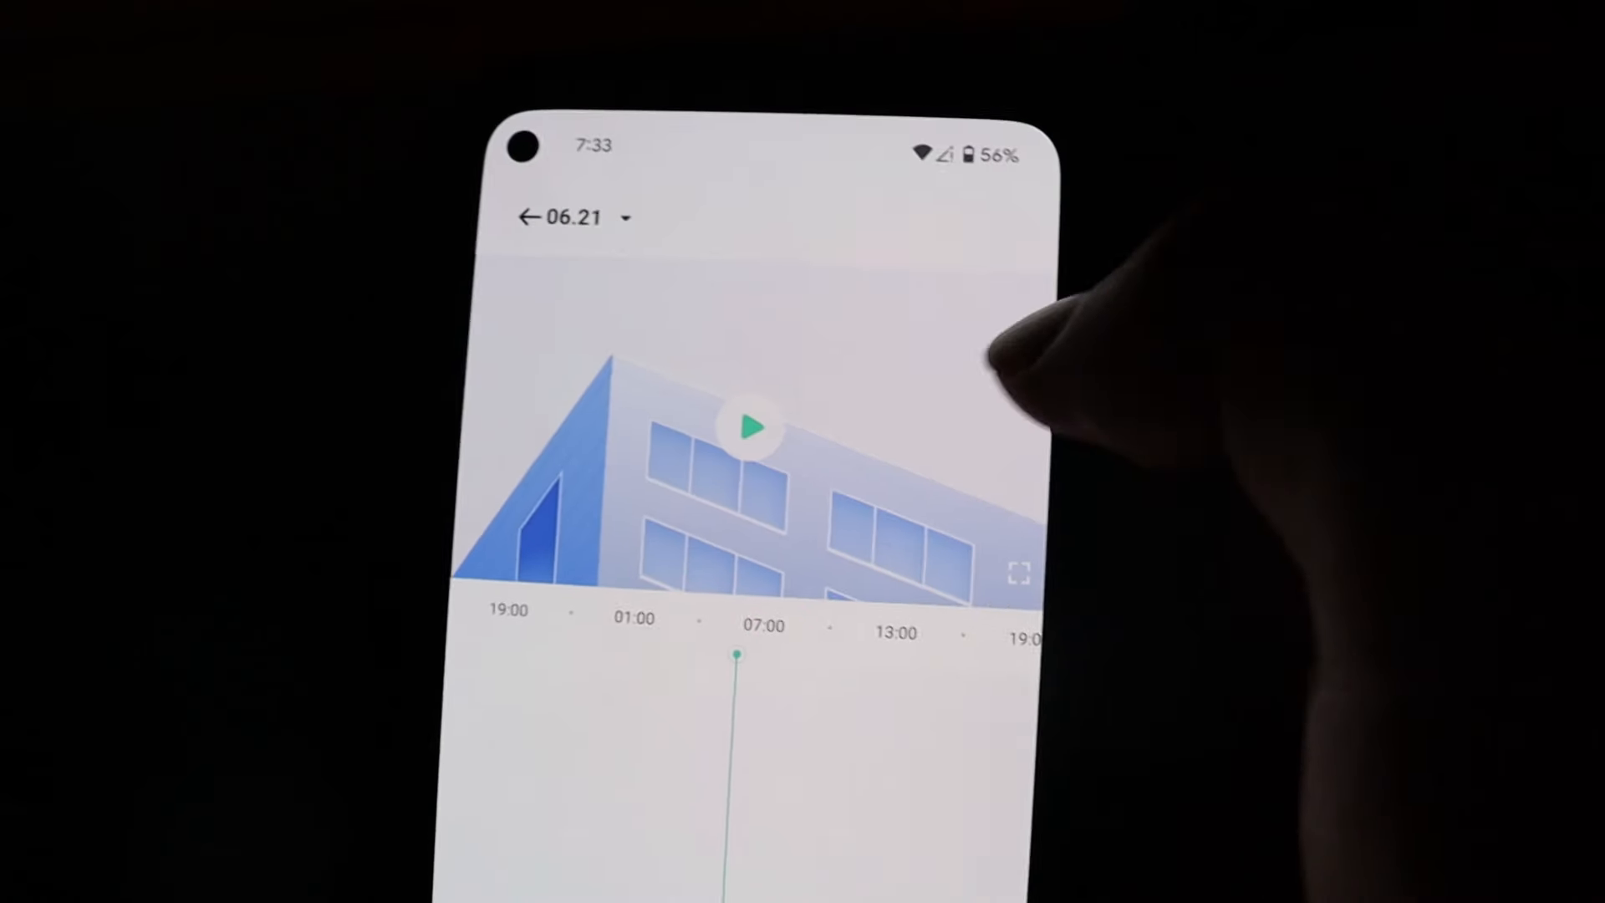
pyautogui.click(753, 424)
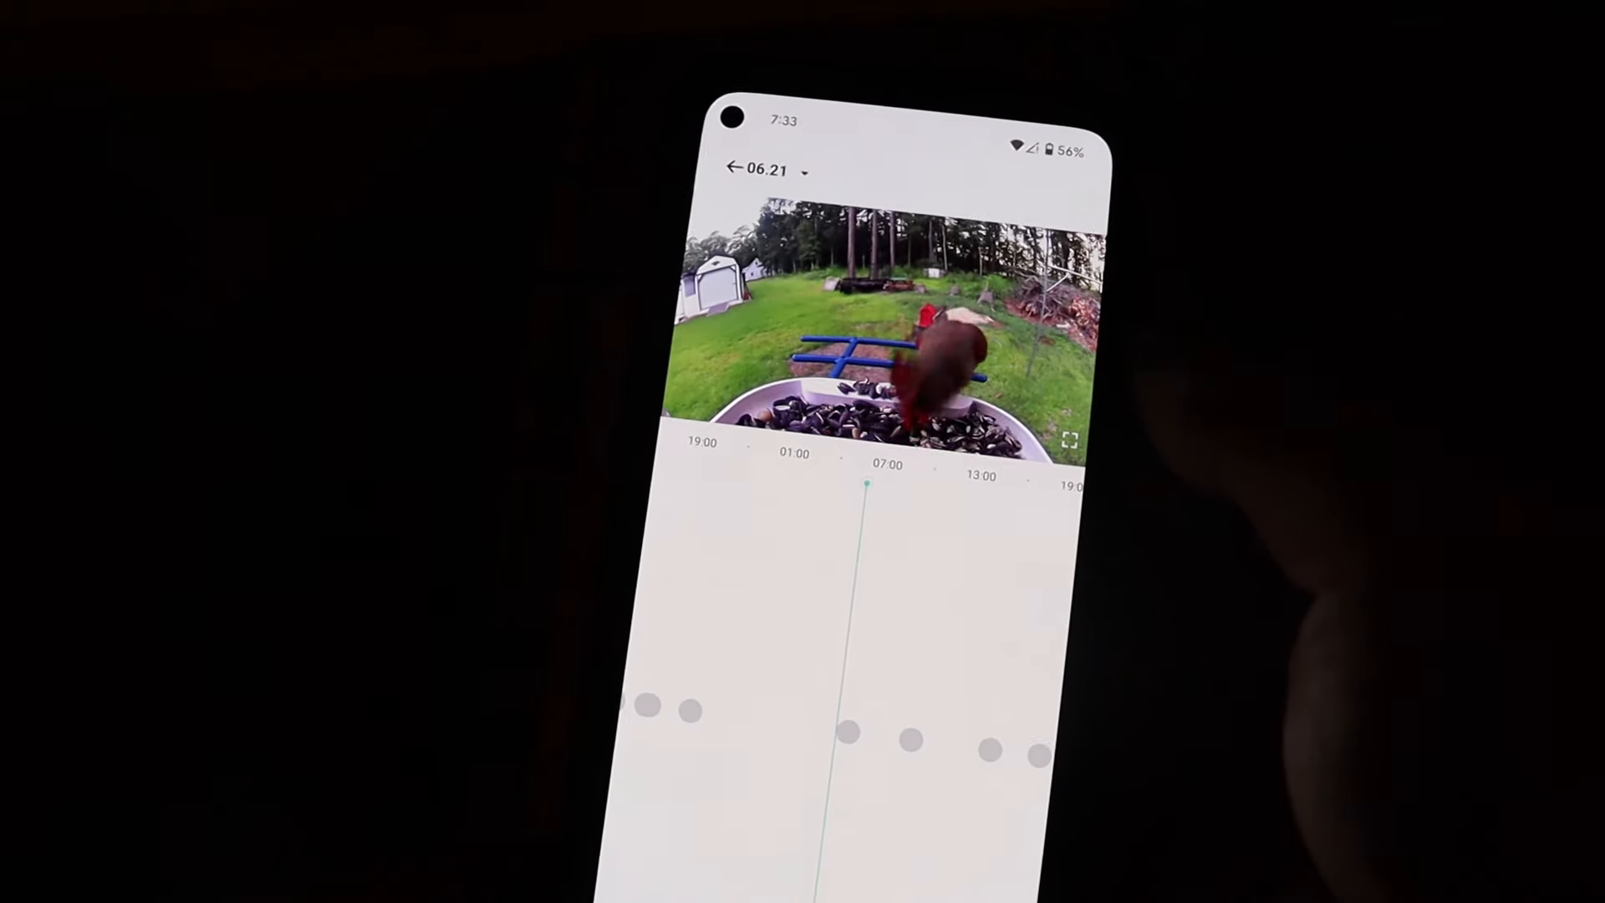